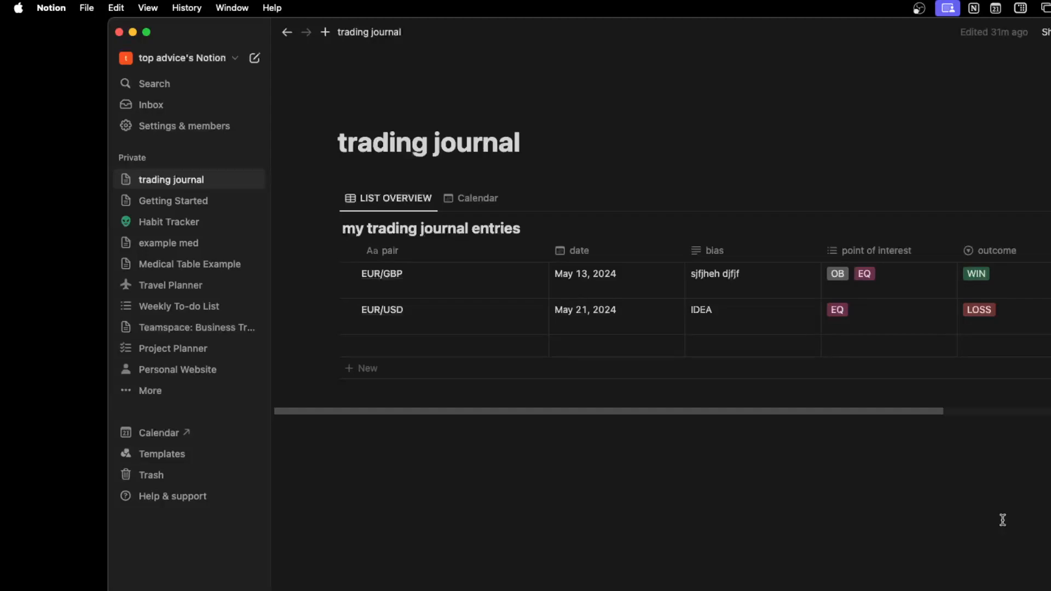
pyautogui.moveTo(469, 436)
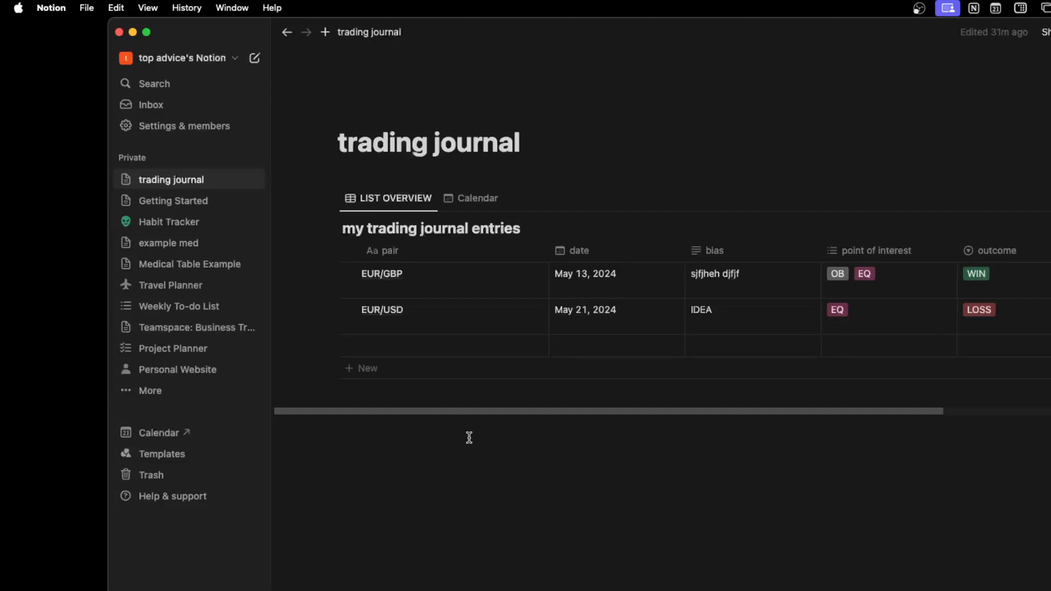
pyautogui.moveTo(467, 437)
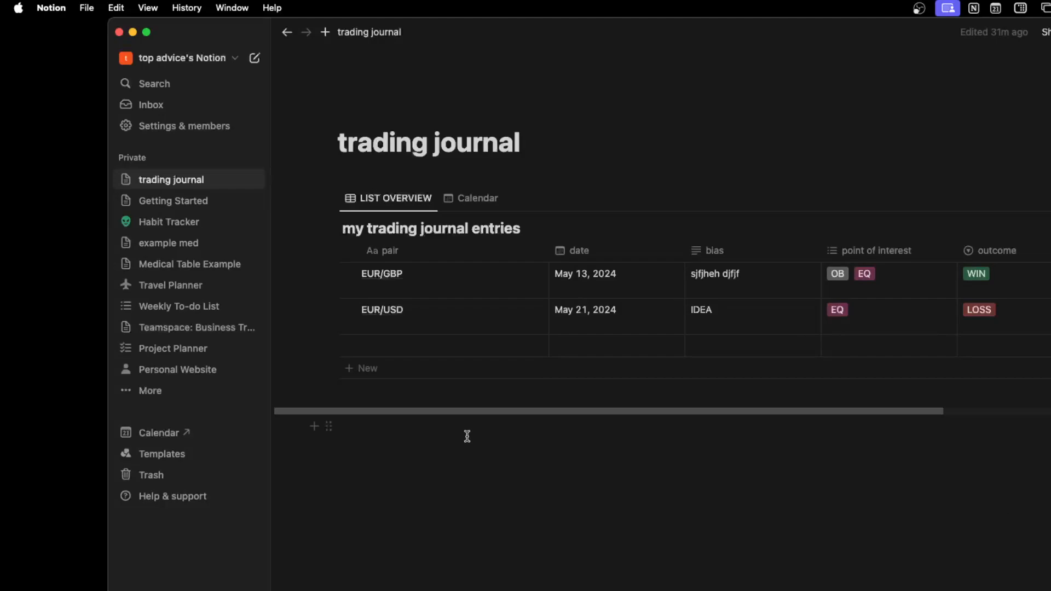
pyautogui.moveTo(624, 486)
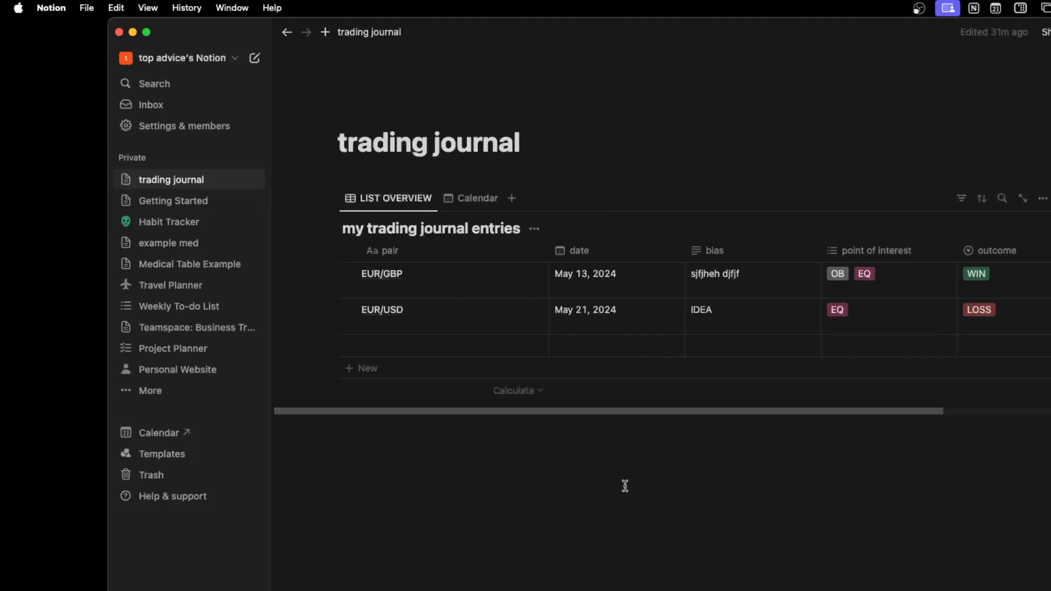
pyautogui.moveTo(631, 473)
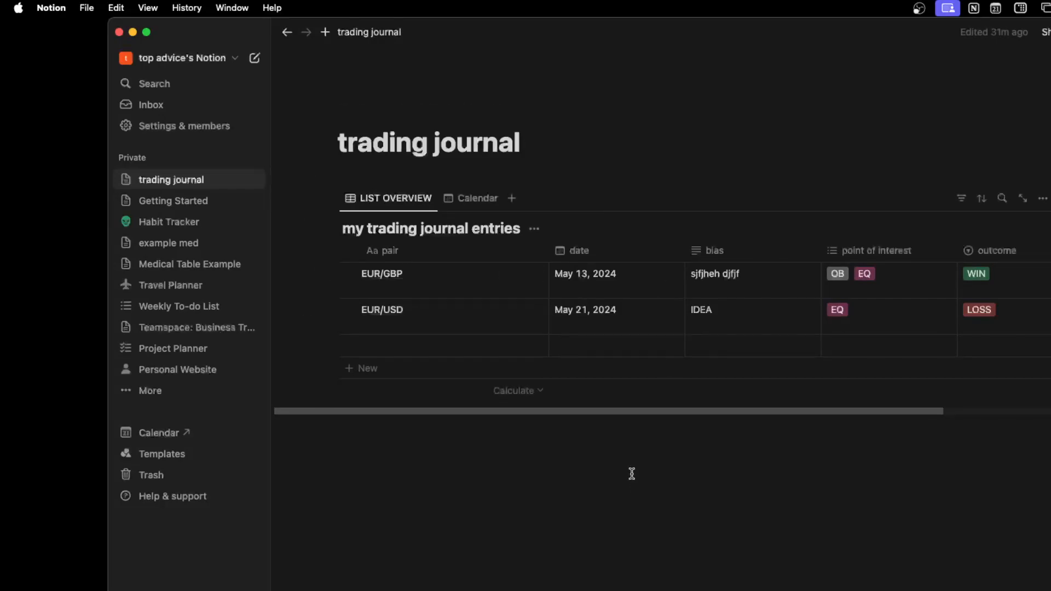
pyautogui.moveTo(617, 440)
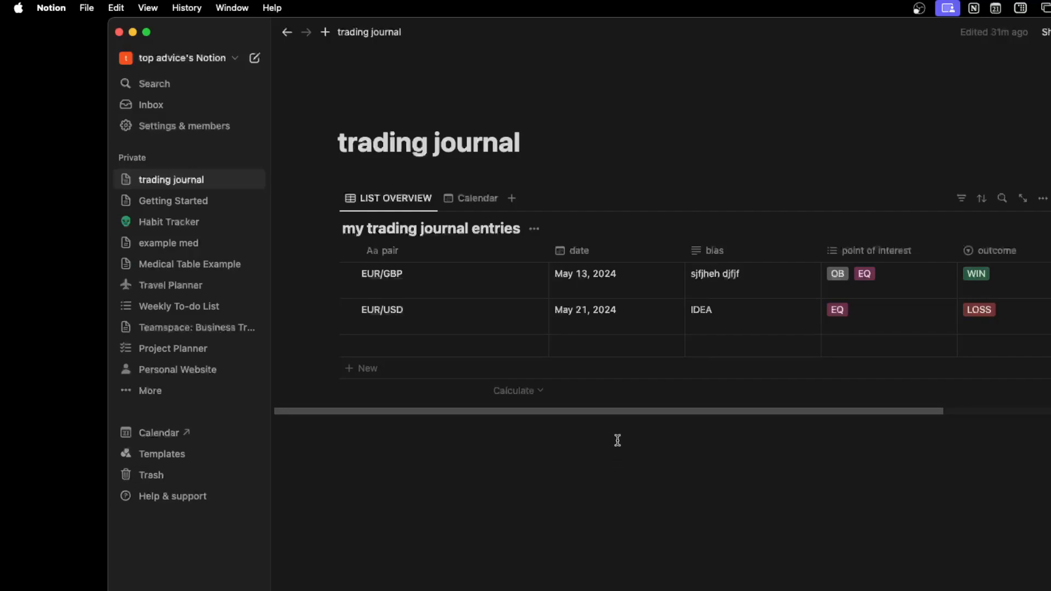
pyautogui.moveTo(539, 505)
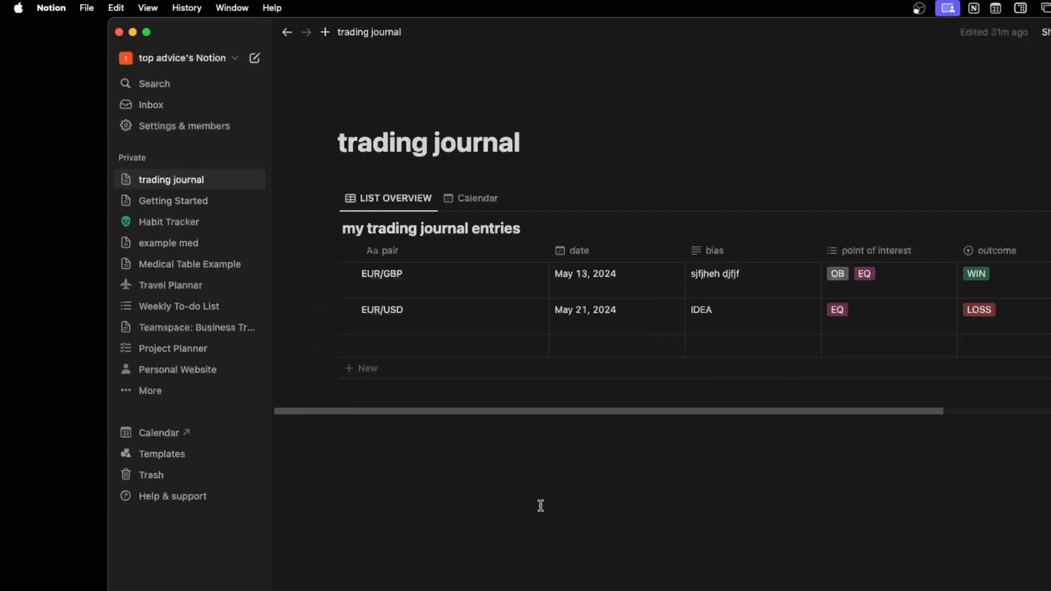
pyautogui.moveTo(538, 493)
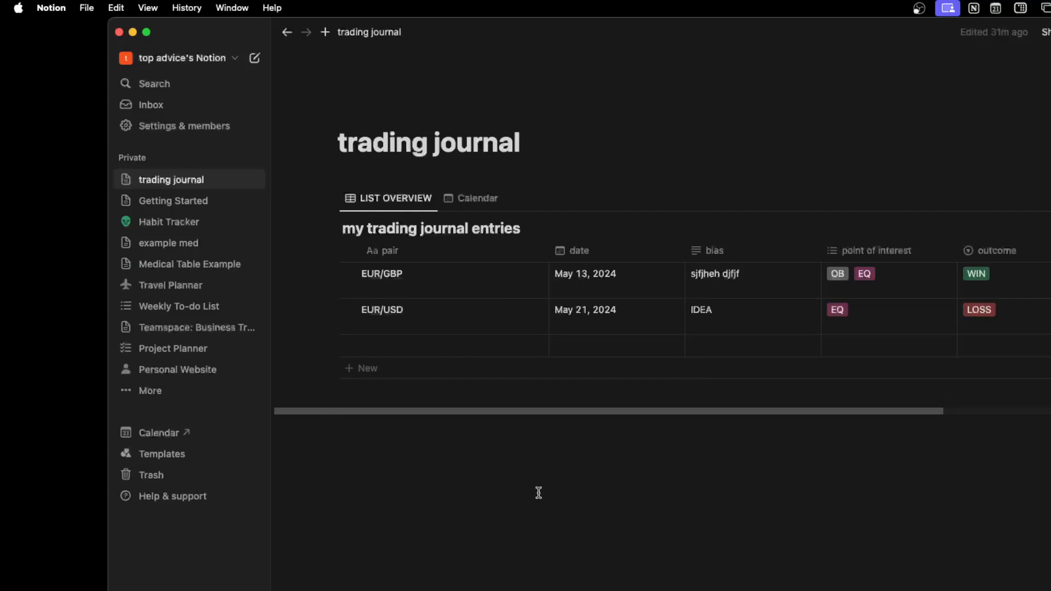
pyautogui.moveTo(667, 127)
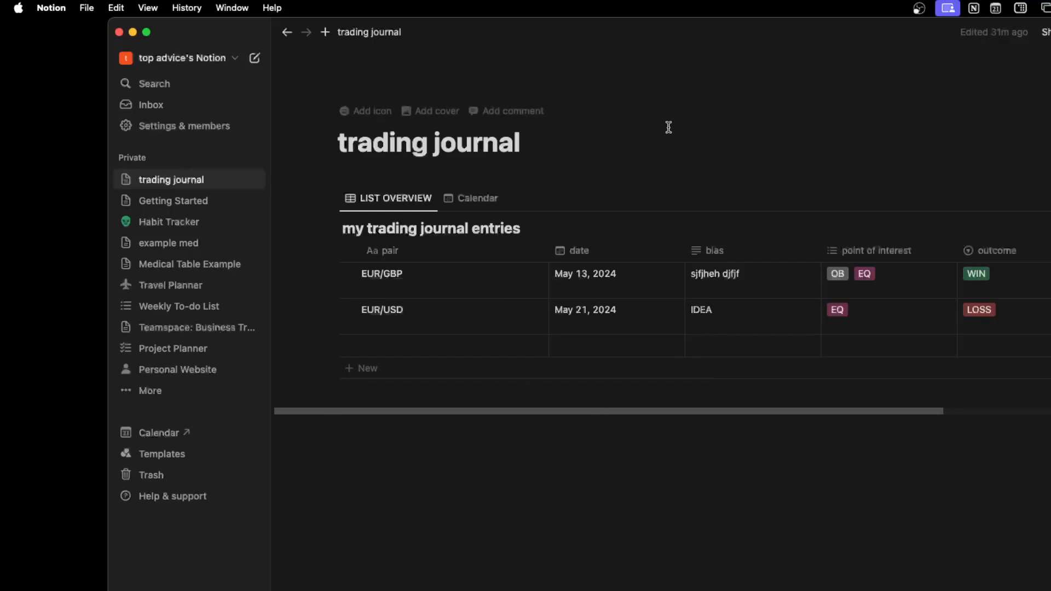
pyautogui.moveTo(148, 7)
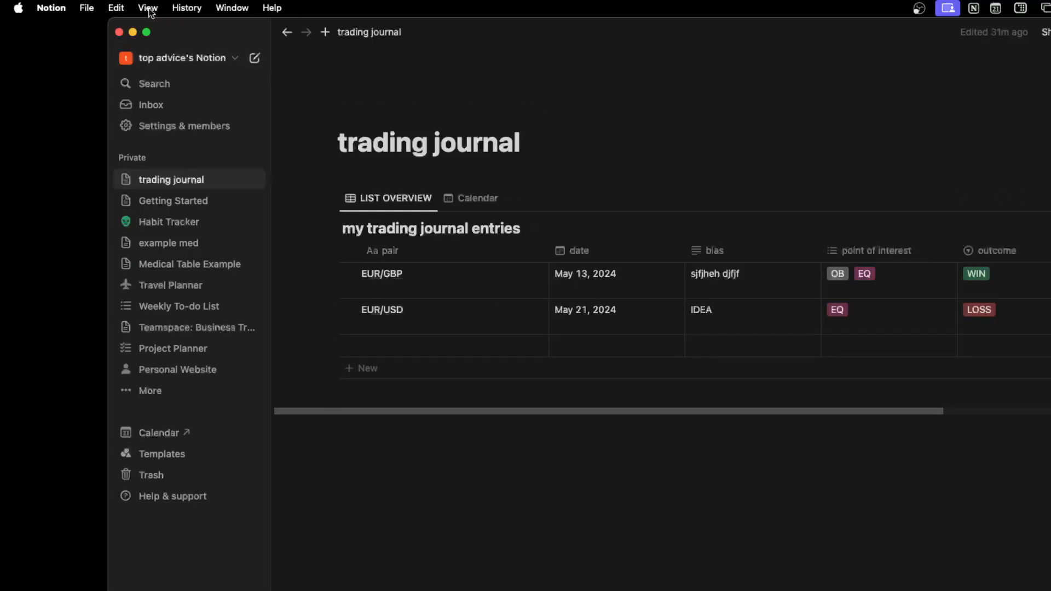
# Bring up Notion's Help > Troubleshooting options with Reset & Erase All Local Data in view.
pyautogui.click(148, 8)
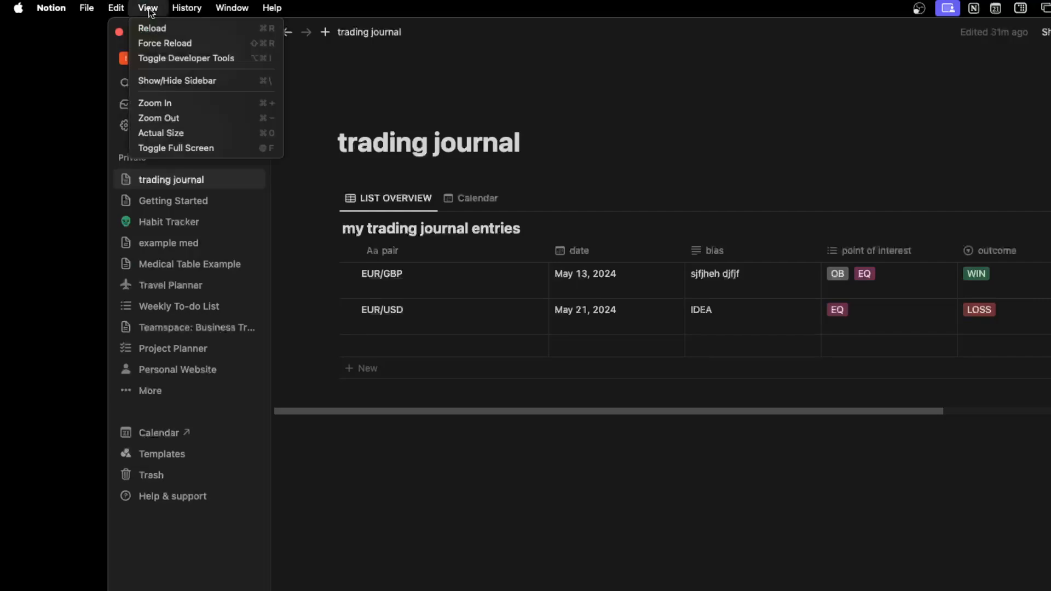
pyautogui.moveTo(189, 43)
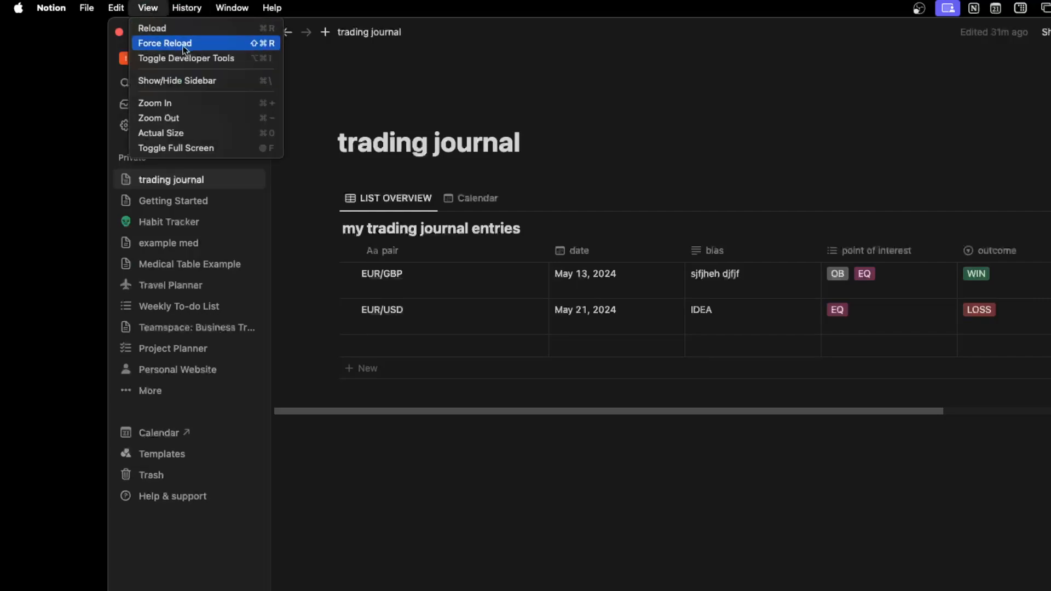
pyautogui.moveTo(257, 48)
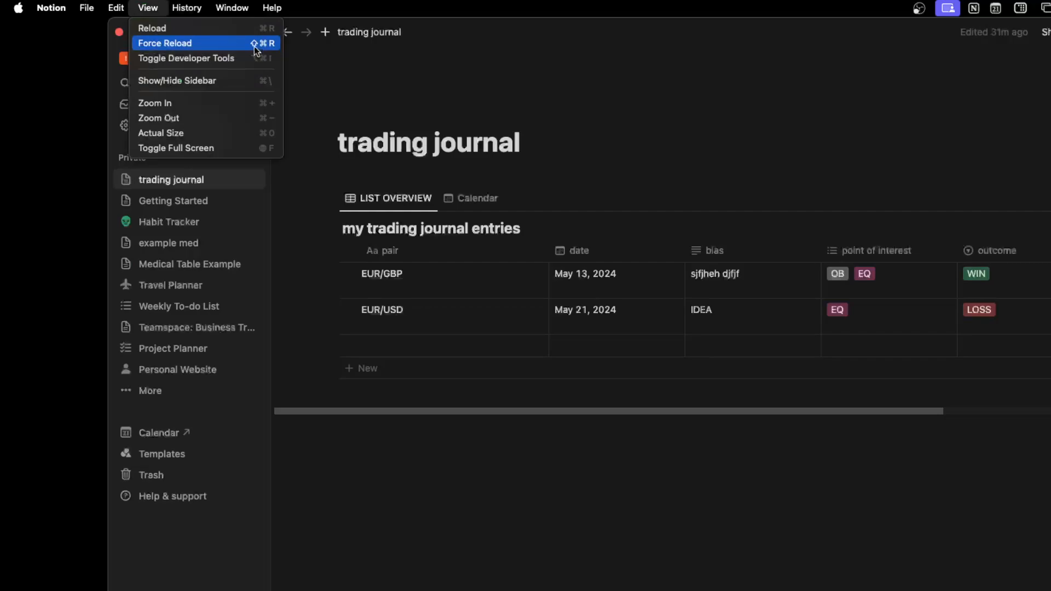
pyautogui.moveTo(281, 52)
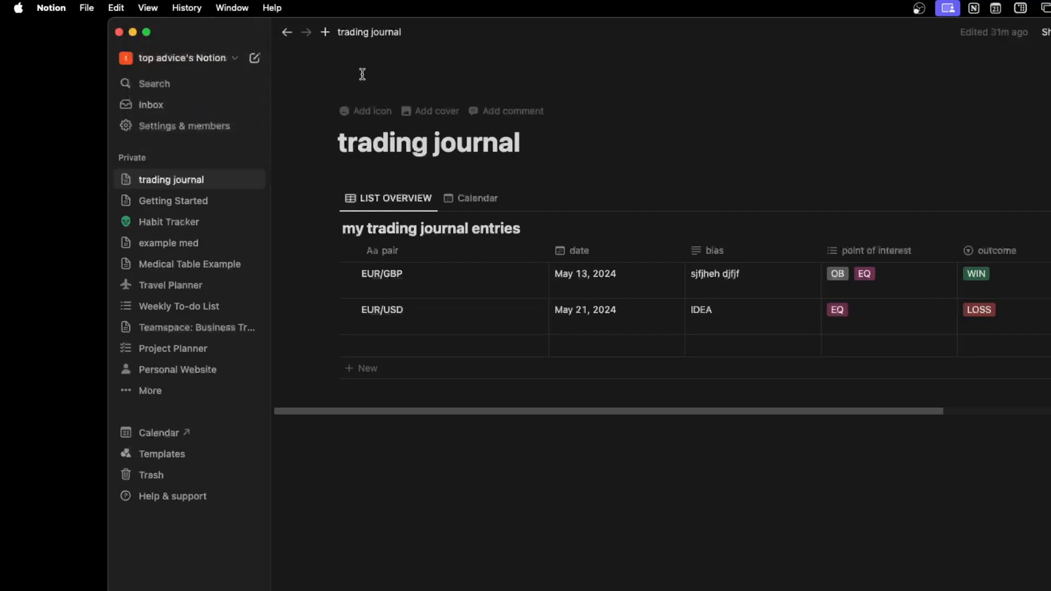
pyautogui.moveTo(375, 86)
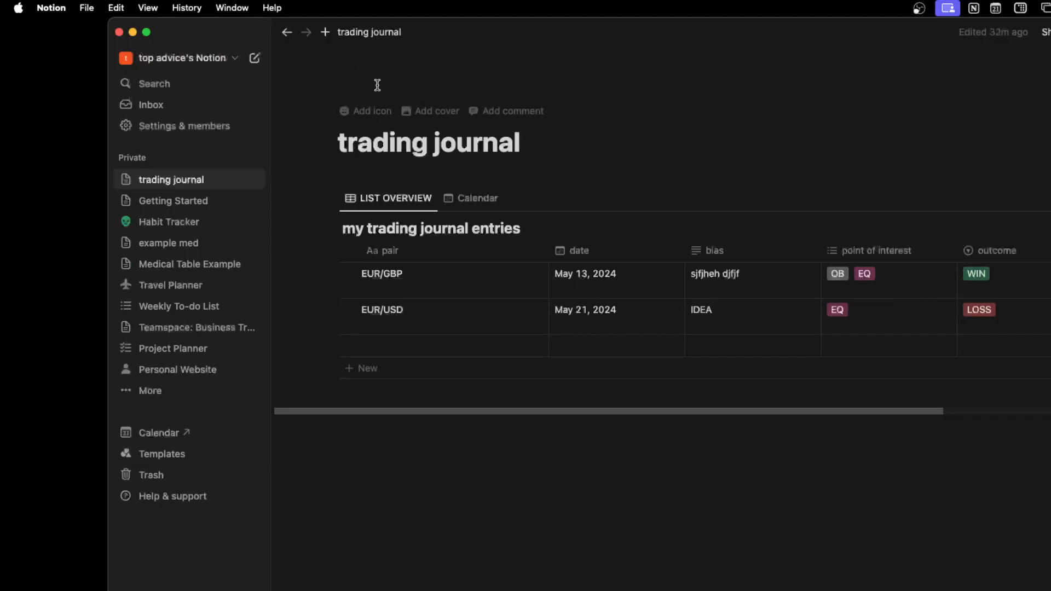
pyautogui.click(272, 8)
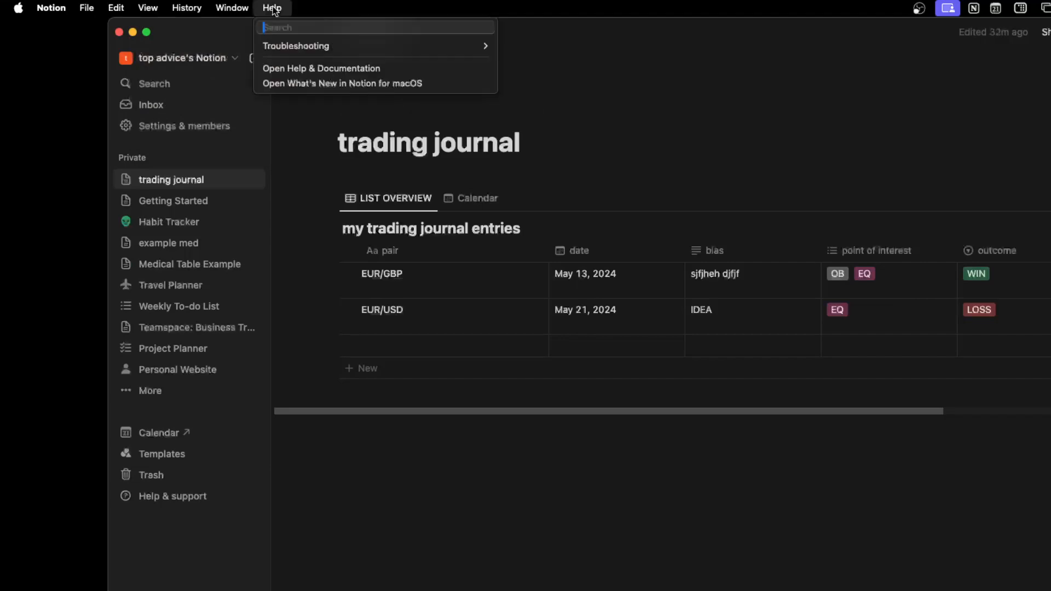
pyautogui.moveTo(295, 46)
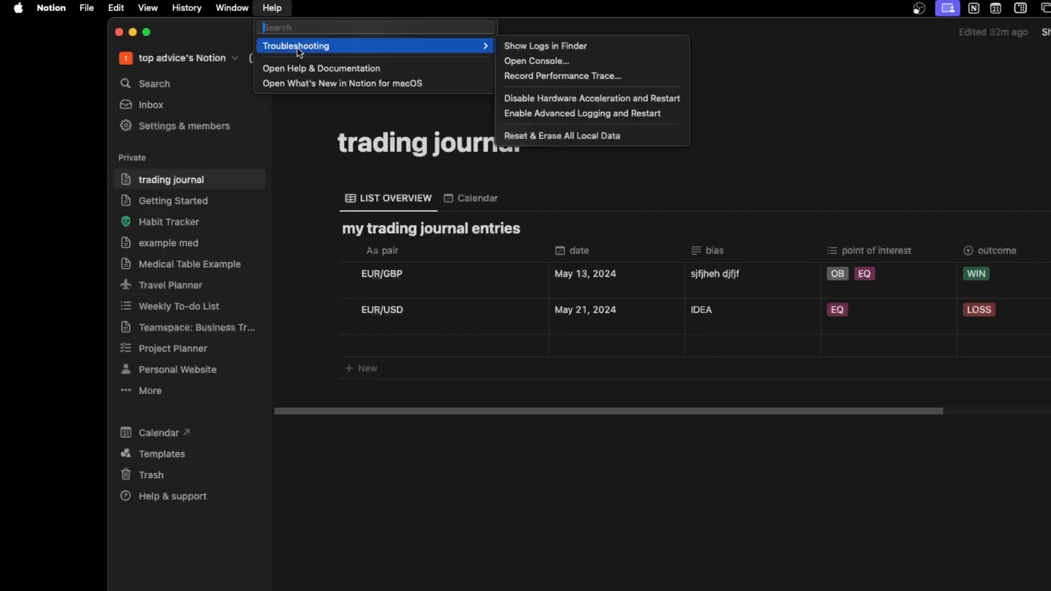
pyautogui.moveTo(556, 61)
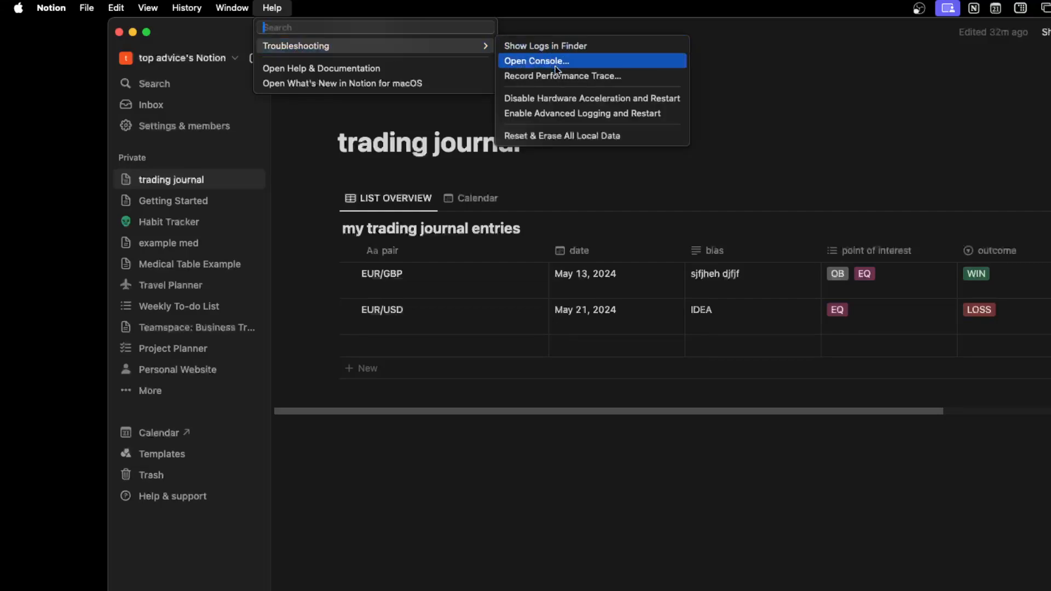
pyautogui.moveTo(573, 138)
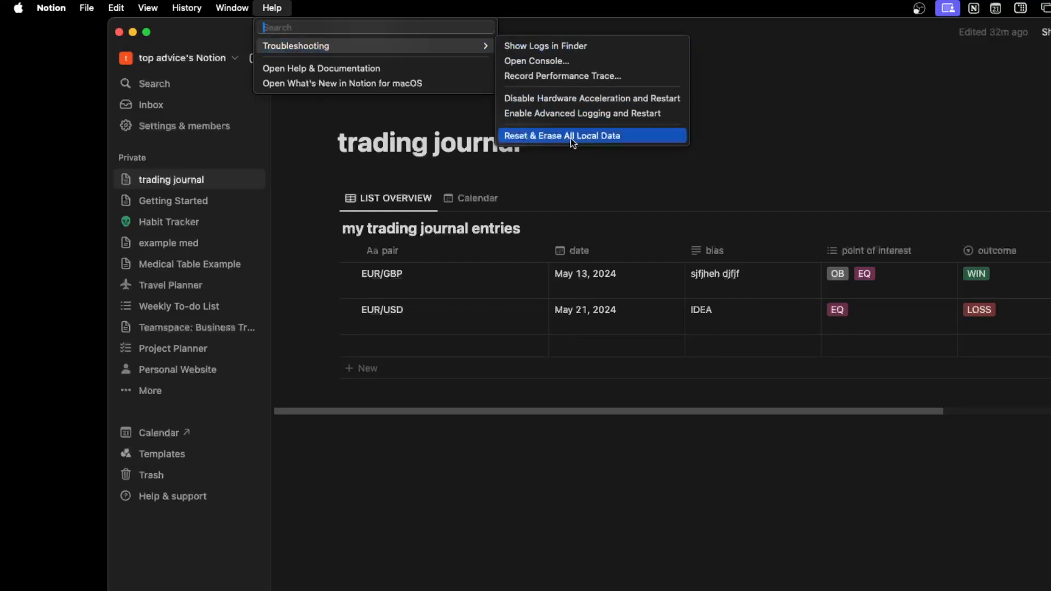